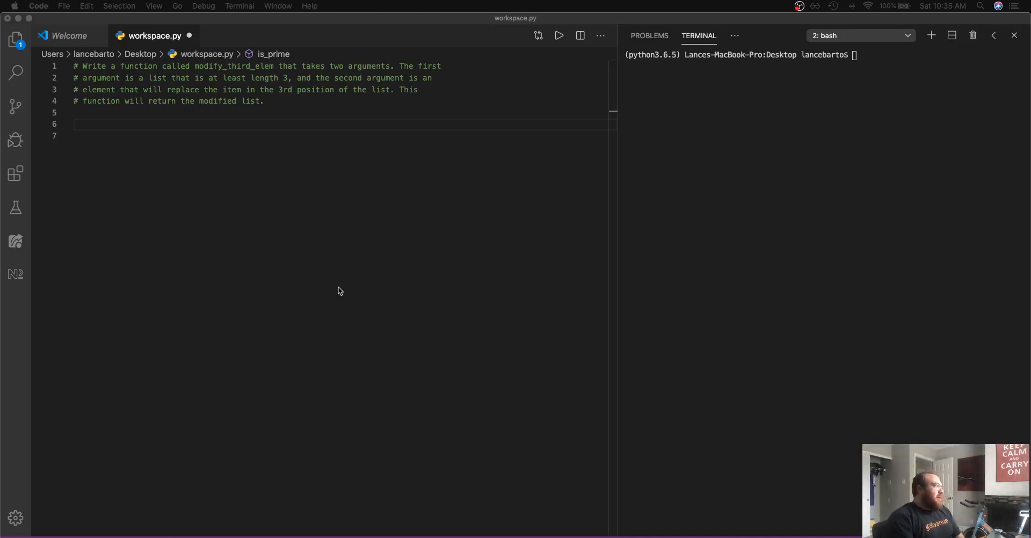
{"action": "mouse_move", "coordinate": [316, 191]}
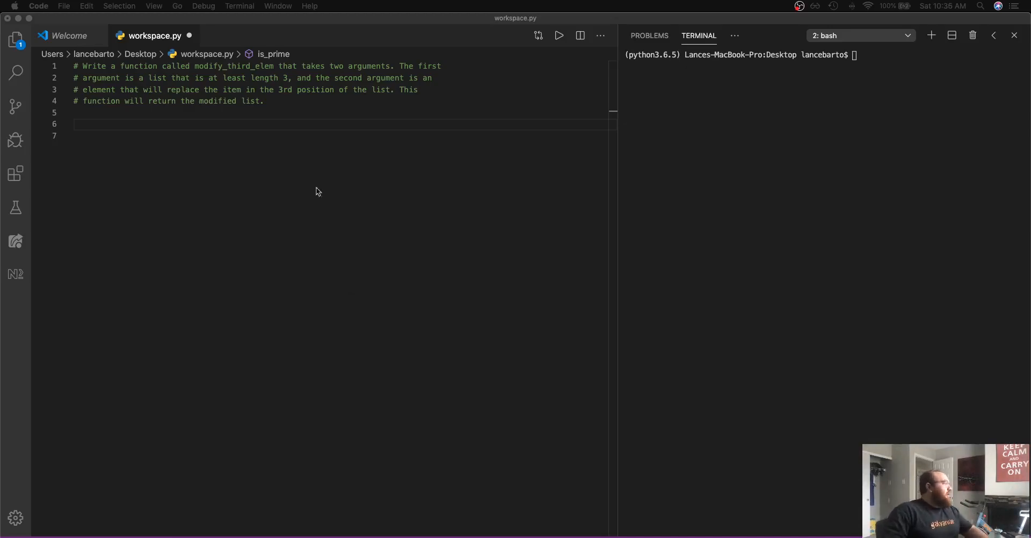
Write the signature def modify_third_elem(some_list, element_to_insert): and start its body
{"action": "type", "text": "def"}
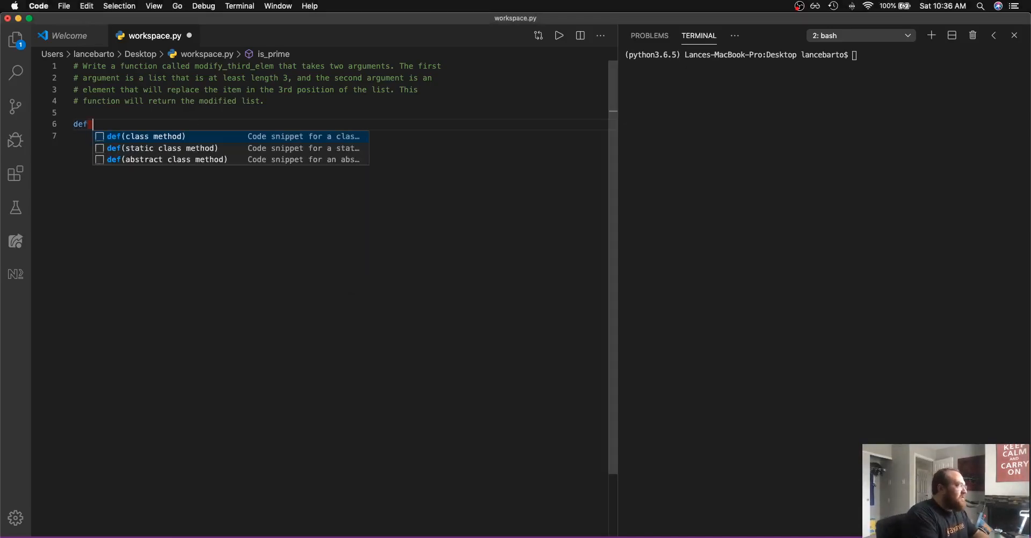
{"action": "type", "text": "modig"}
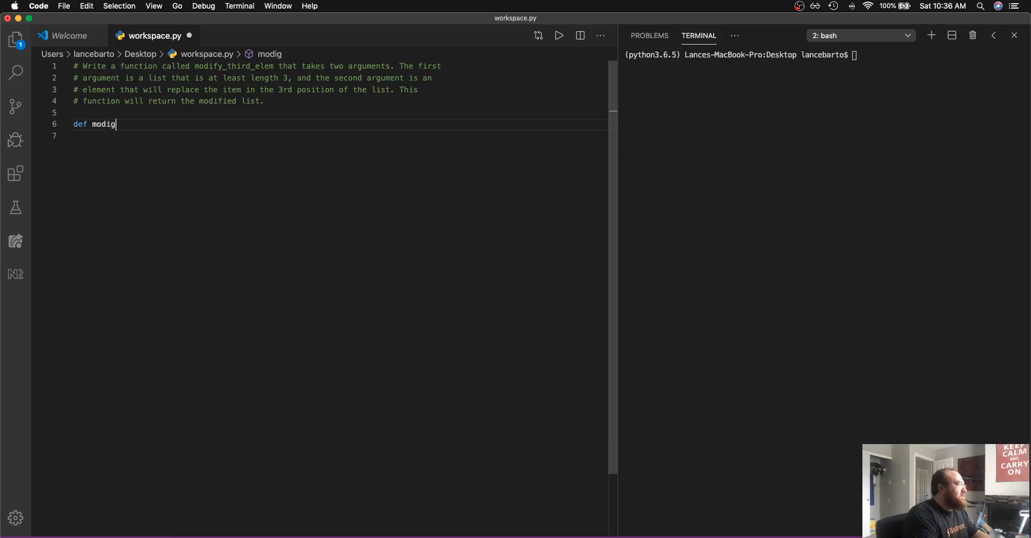
{"action": "type", "text": "fy_third_elem"}
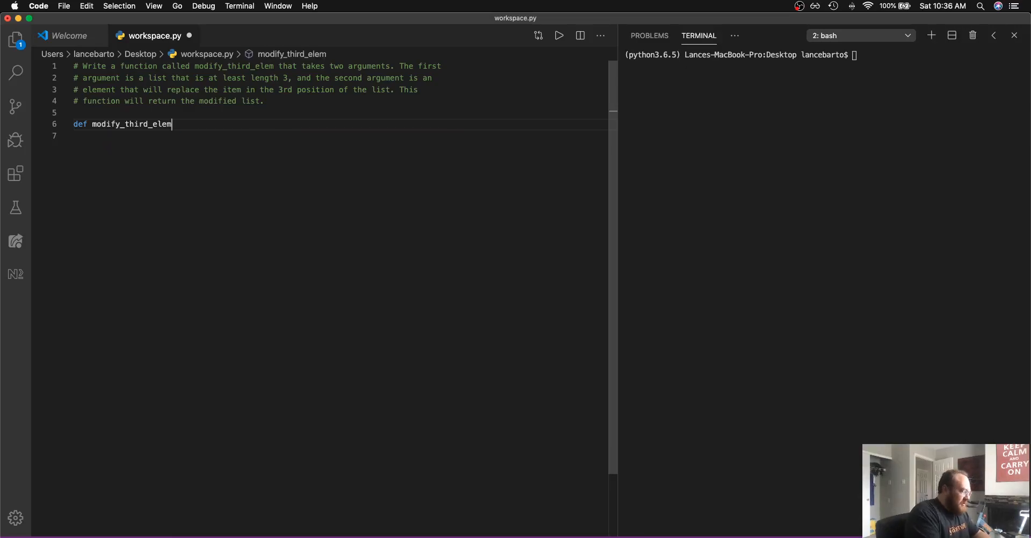
{"action": "type", "text": "():"}
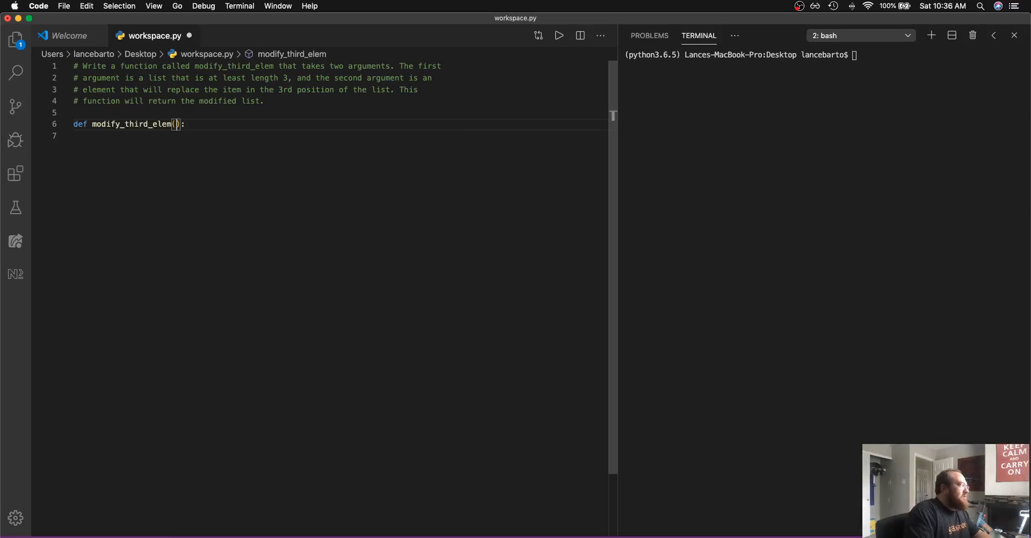
{"action": "type", "text": "some"}
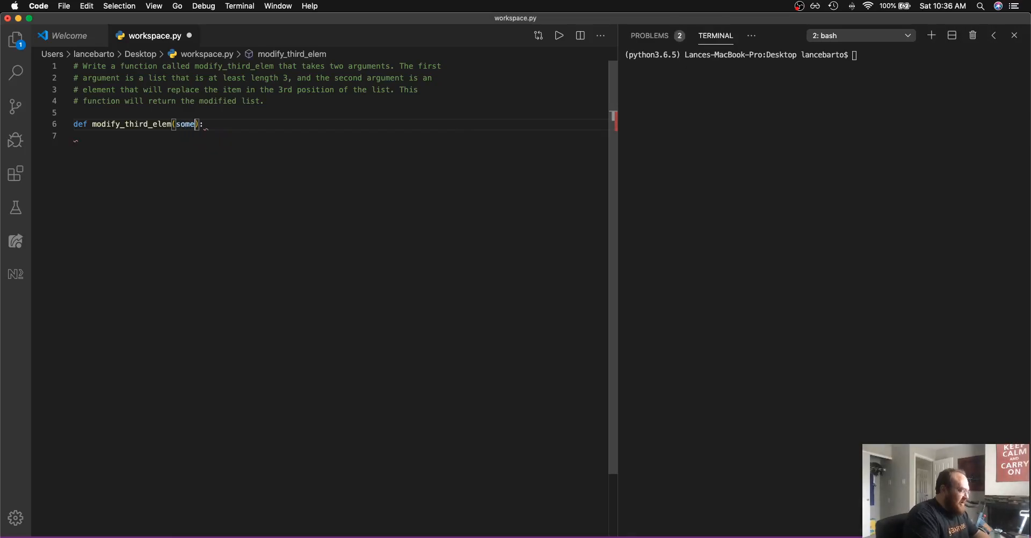
{"action": "type", "text": "_list"}
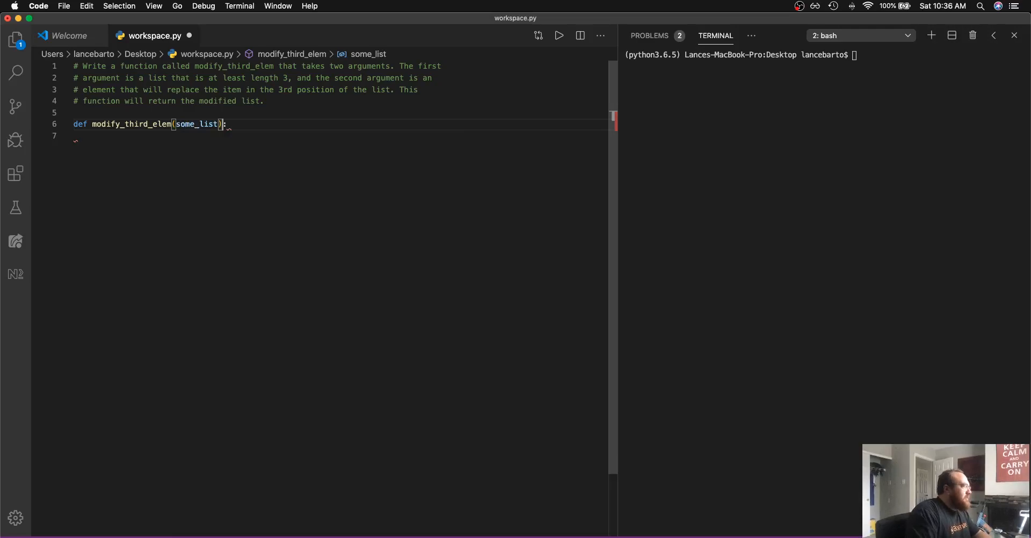
{"action": "type", "text": ","}
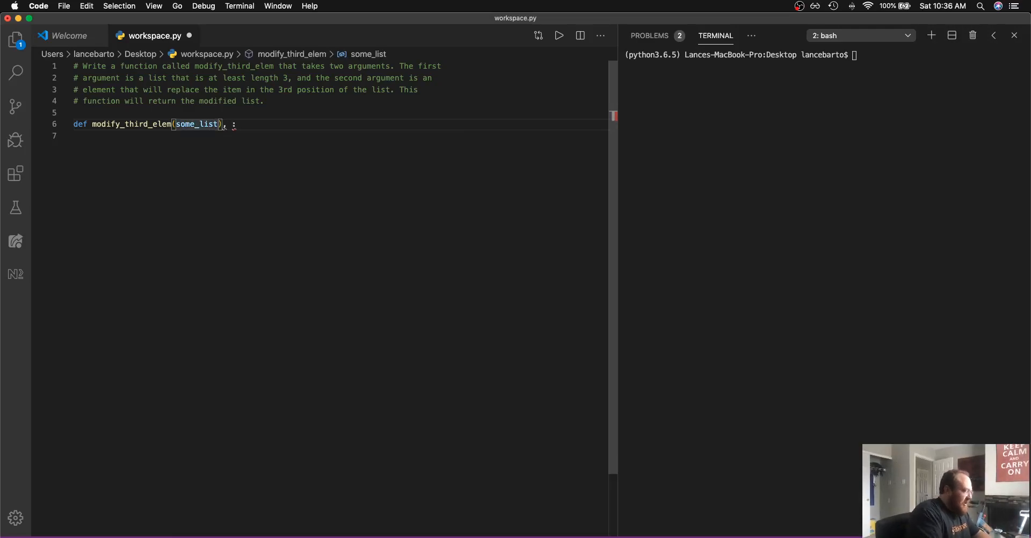
{"action": "type", "text": ", element_to"}
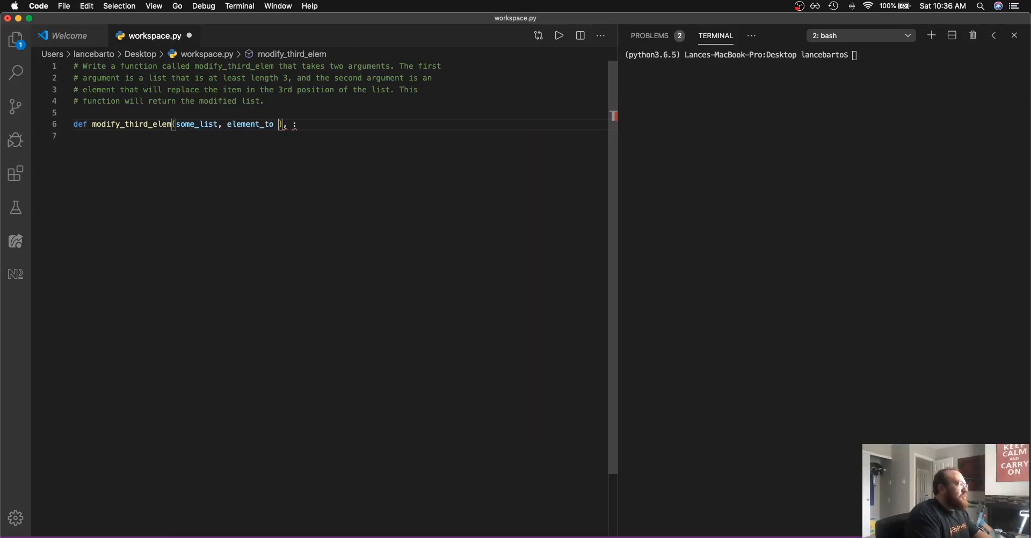
{"action": "type", "text": "_"}
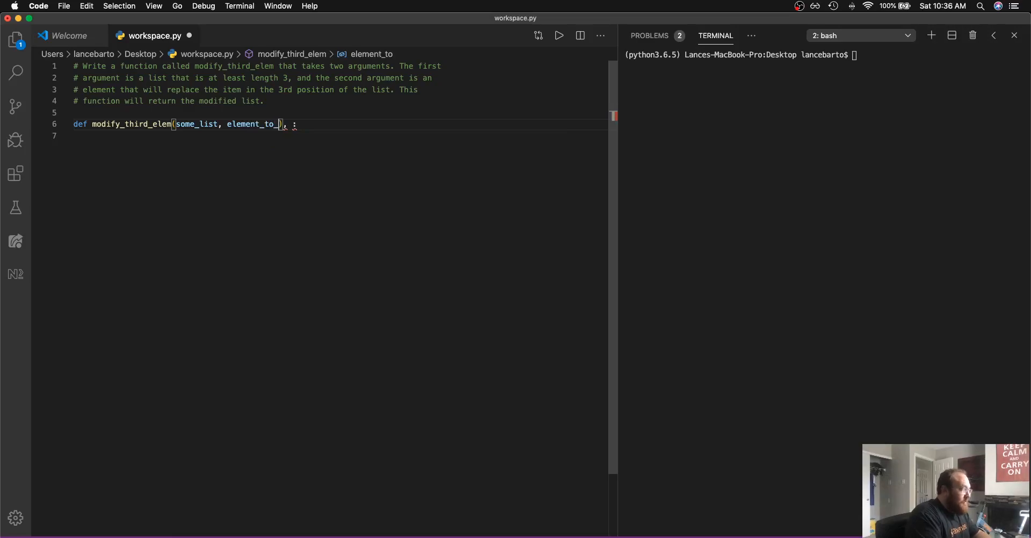
{"action": "type", "text": "be inse"}
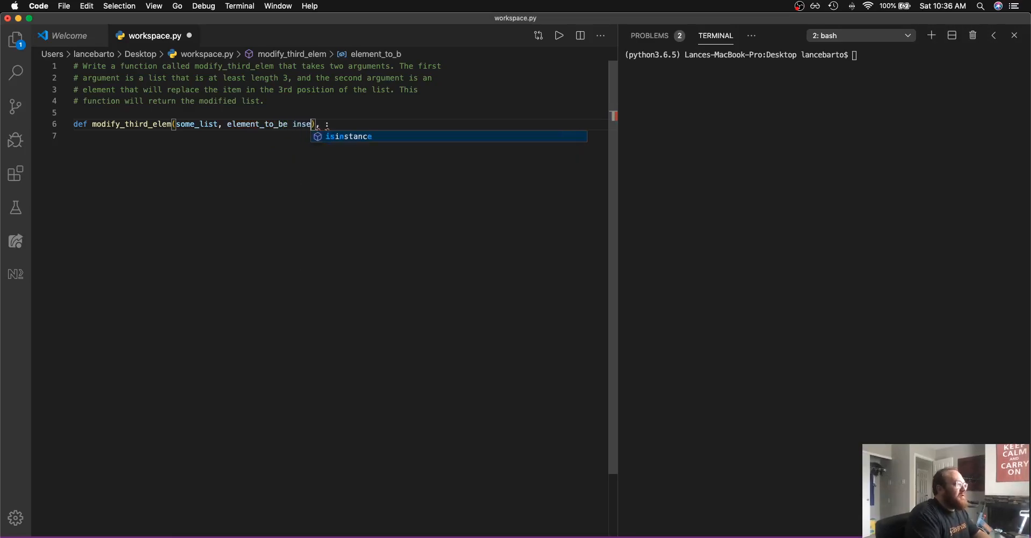
{"action": "key", "text": "backspace"}
{"action": "type", "text": "rt"}
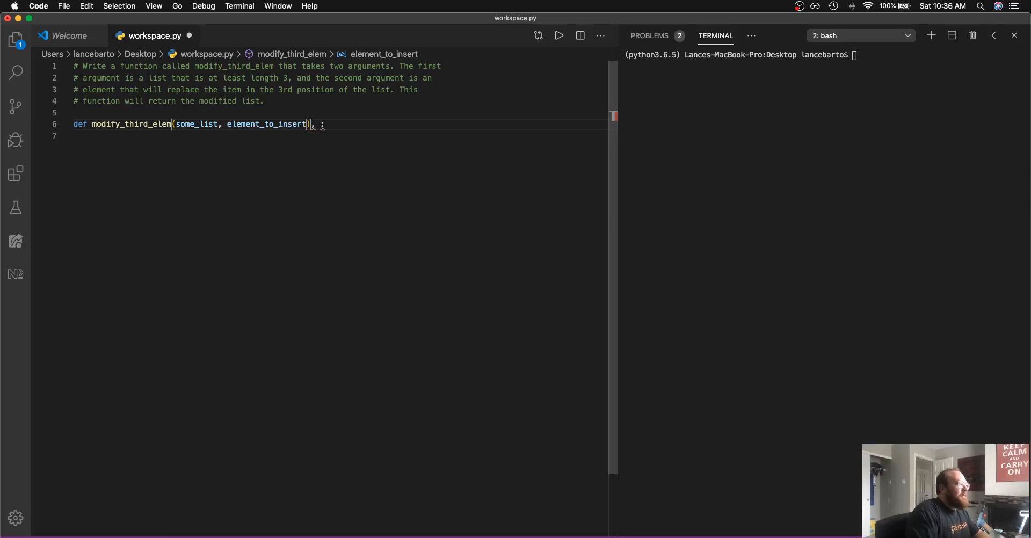
{"action": "key", "text": "enter"}
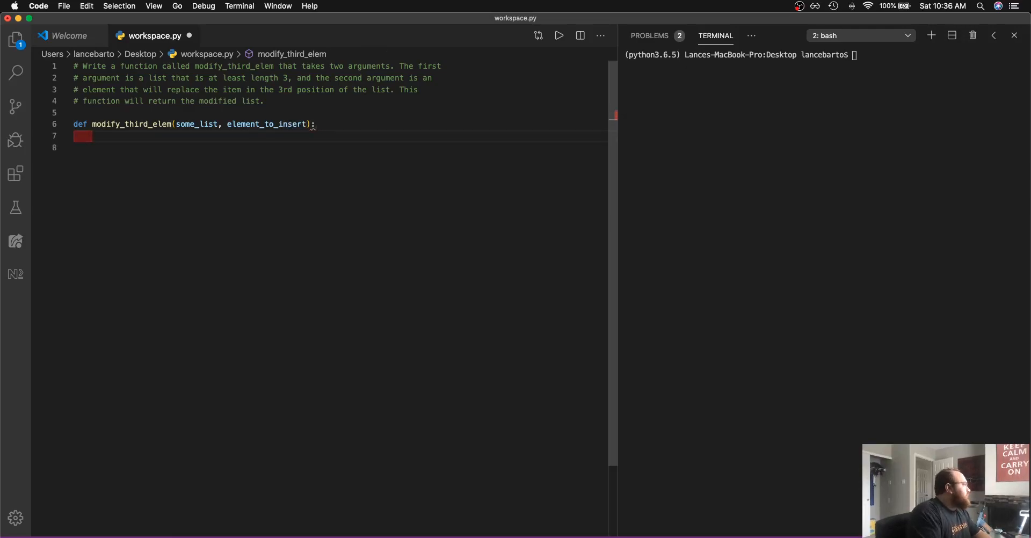
Assign some_list2 = some_list.copy() as the first body line
{"action": "type", "text": "some_"}
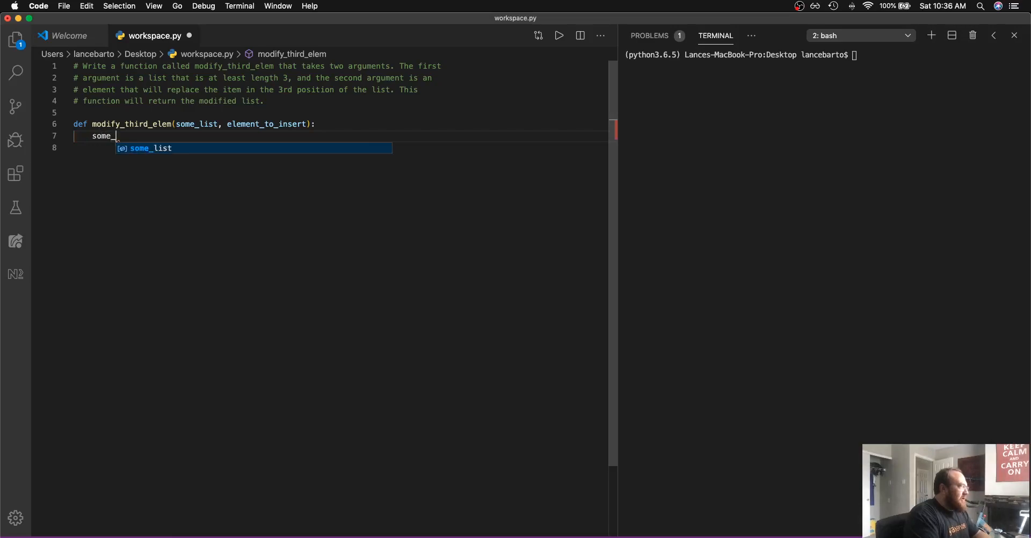
{"action": "type", "text": "_list ="}
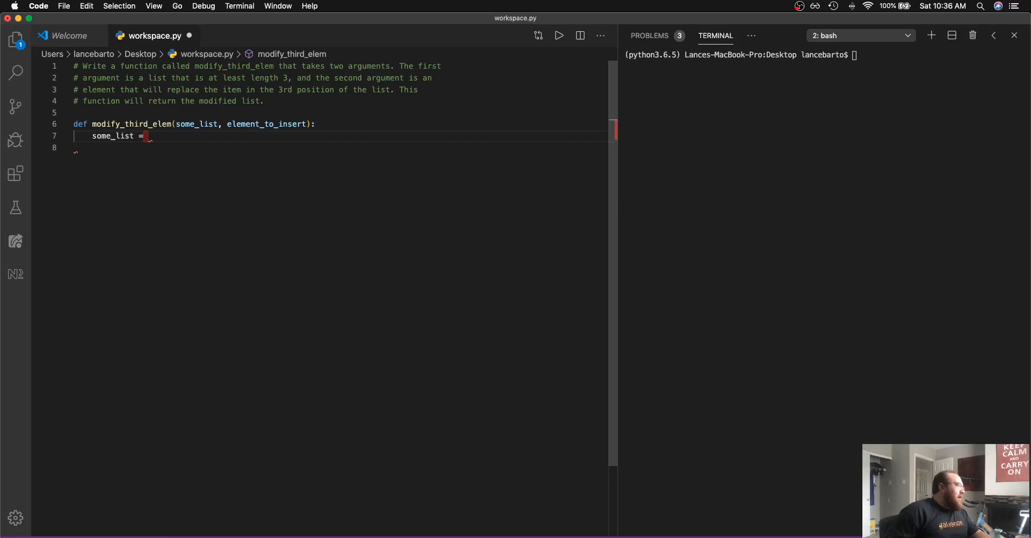
{"action": "type", "text": "s"}
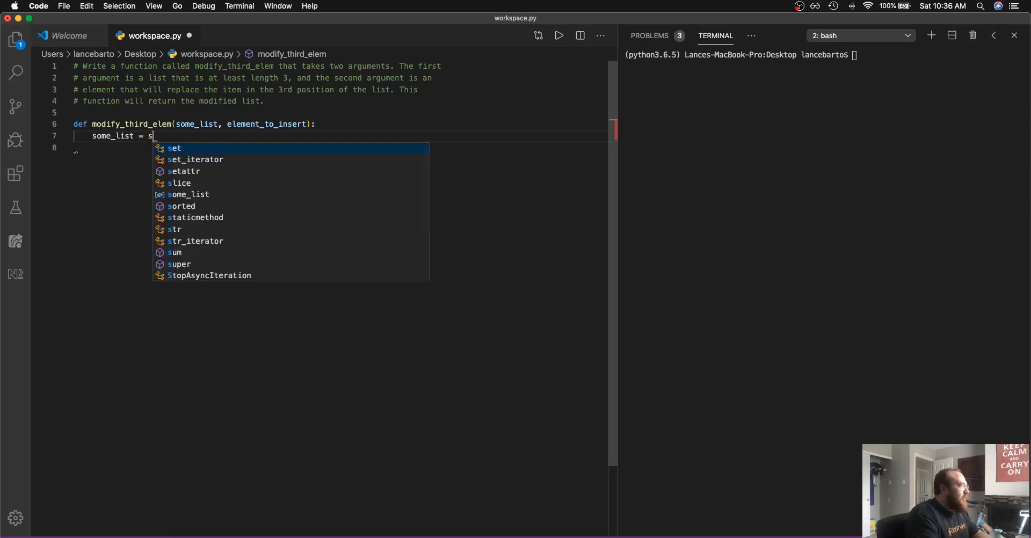
{"action": "type", "text": "ome"}
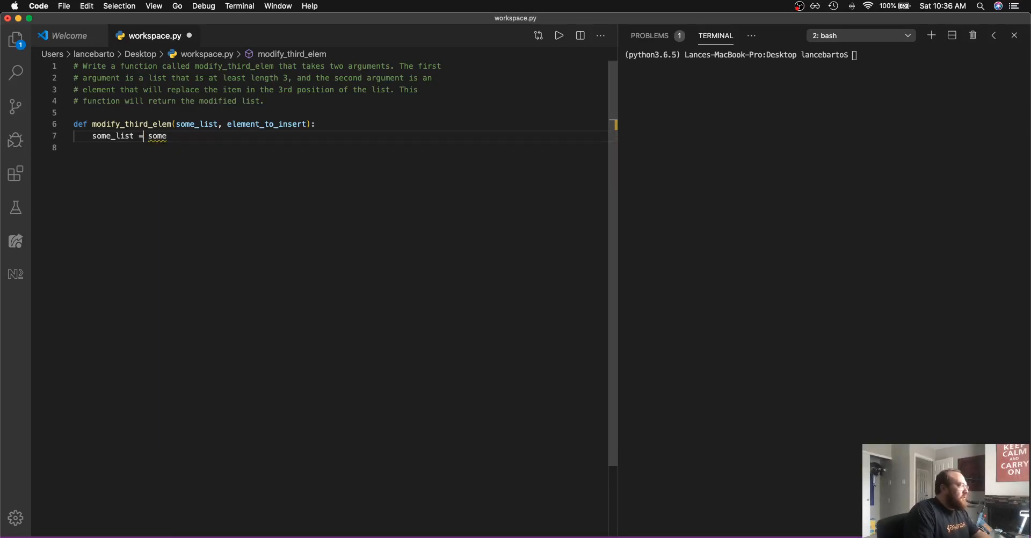
{"action": "type", "text": "2"}
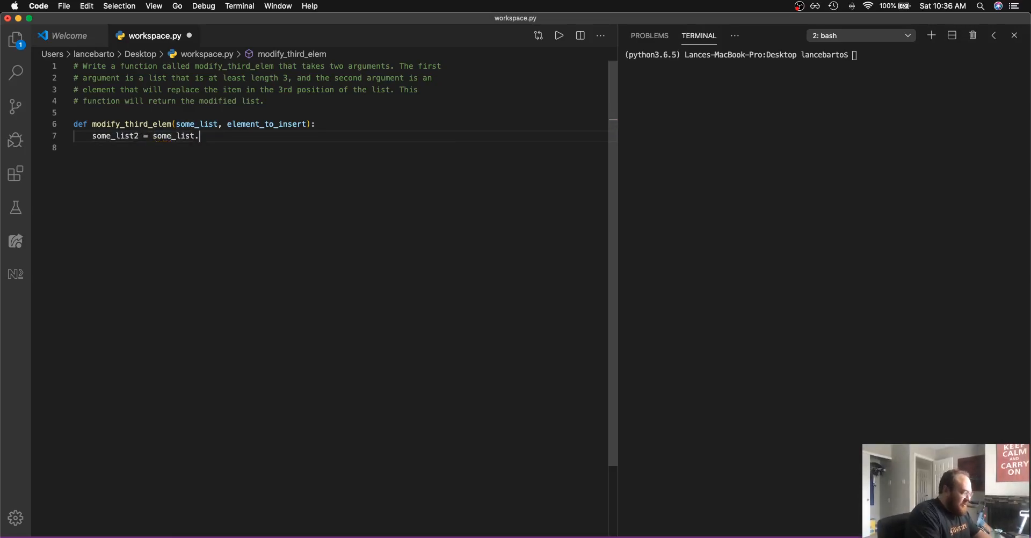
{"action": "type", "text": "copy()"}
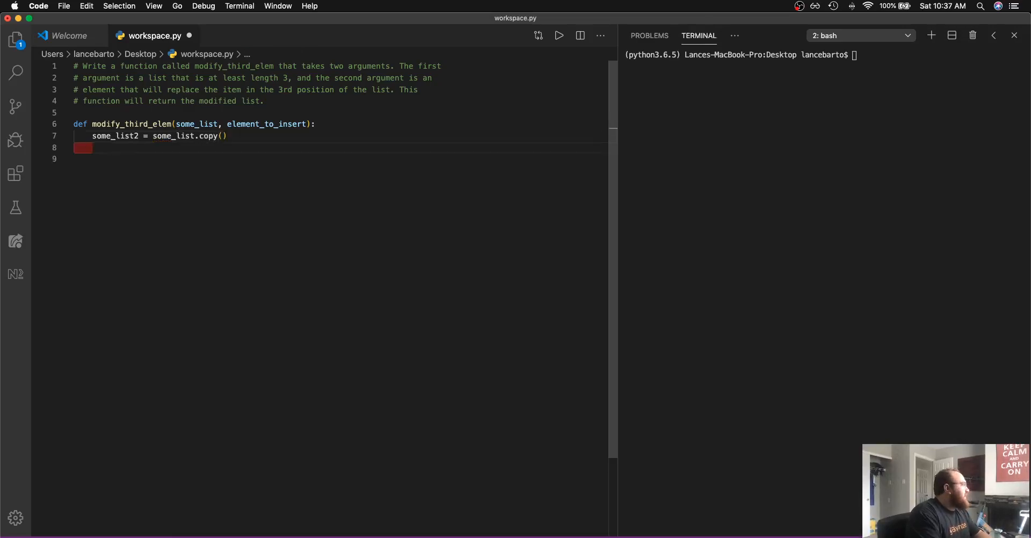
Begin the assignment some_list2[2] = ele for the new element
{"action": "type", "text": "some_list2"}
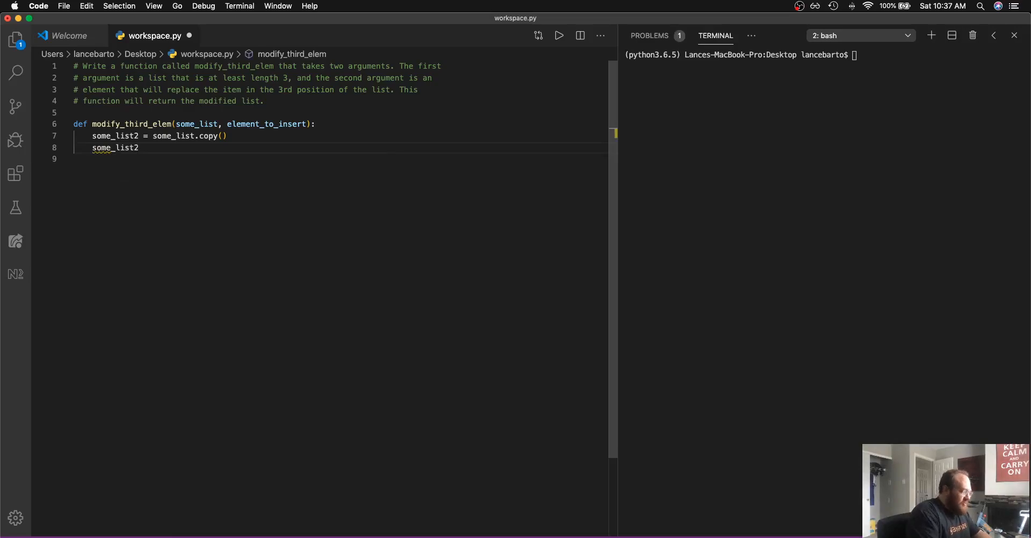
{"action": "type", "text": "[3]"}
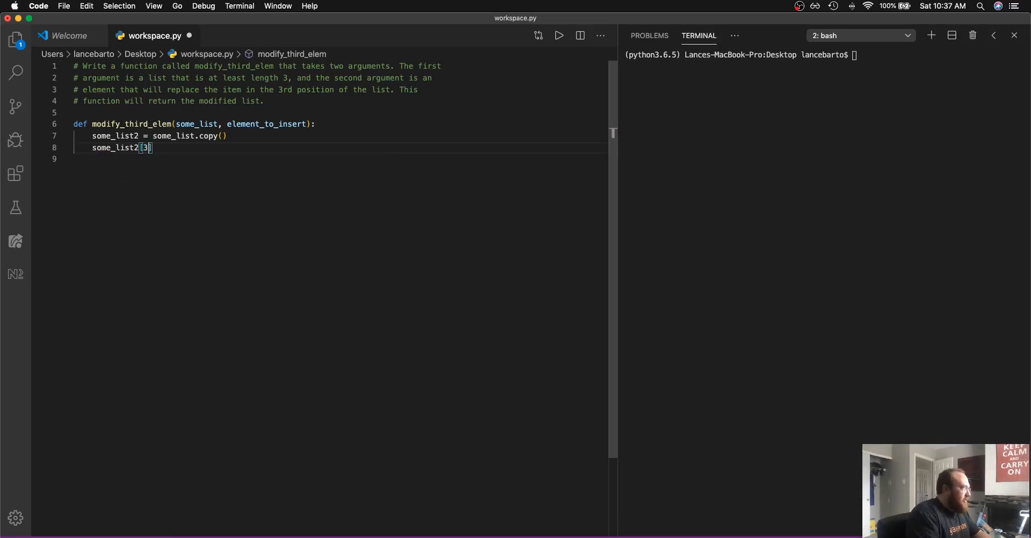
{"action": "type", "text": "2"}
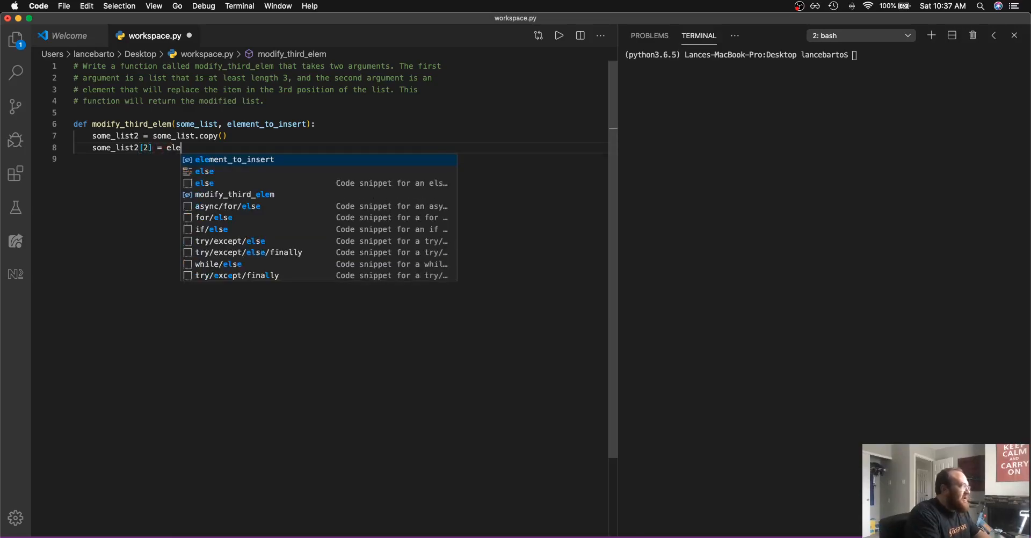
Finish some_list2[2] = element_to_insert and add return some_list2
{"action": "key", "text": "enter"}
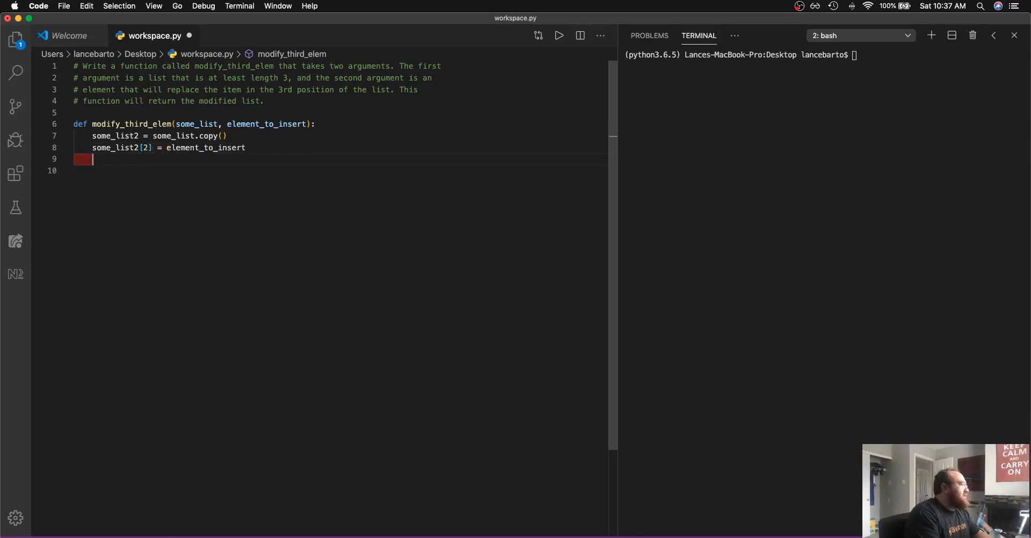
{"action": "type", "text": "return"}
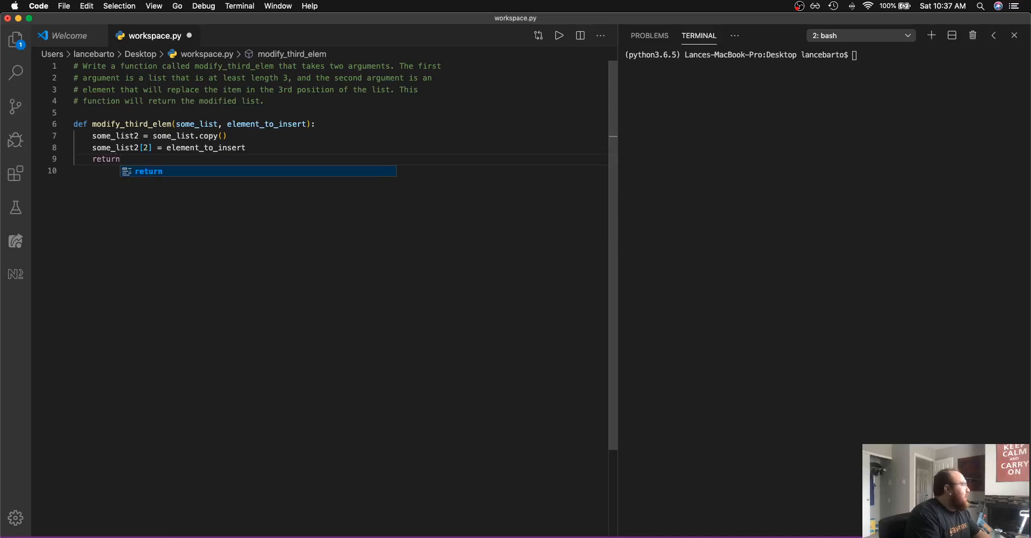
{"action": "type", "text": "some_list2"}
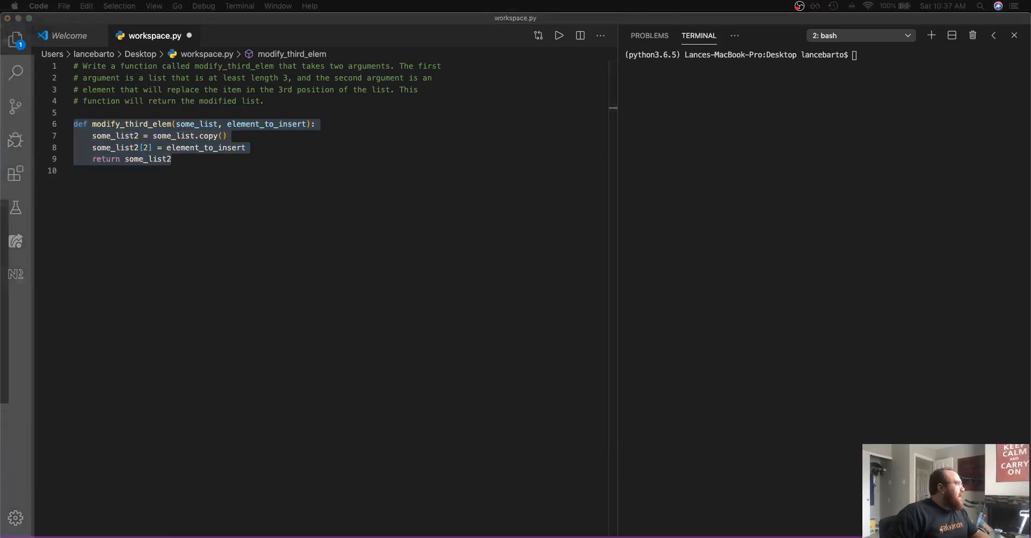
Paste the function into the Galvanize Learn exercise and run its tests
{"action": "left_click", "coordinate": [431, 25]}
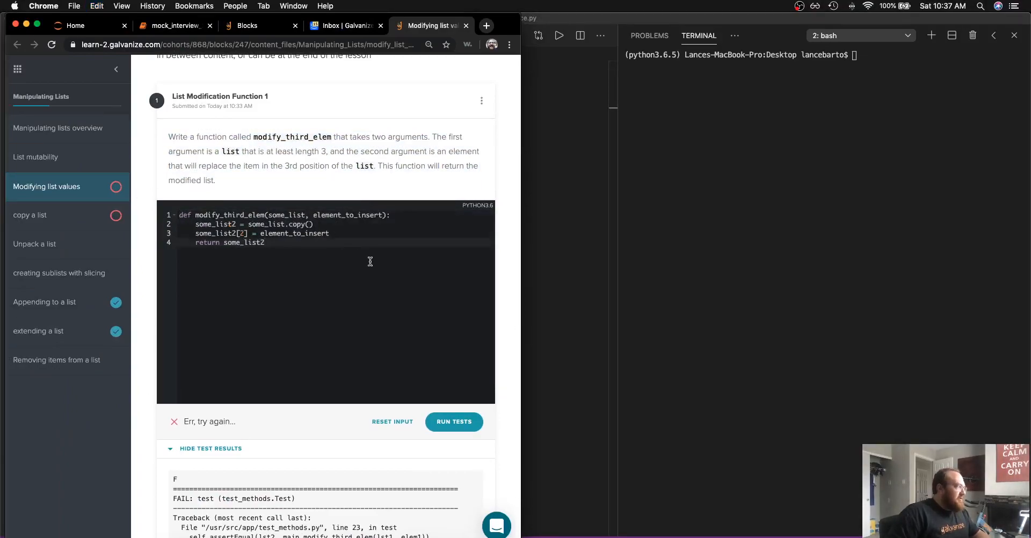
{"action": "left_click", "coordinate": [453, 422]}
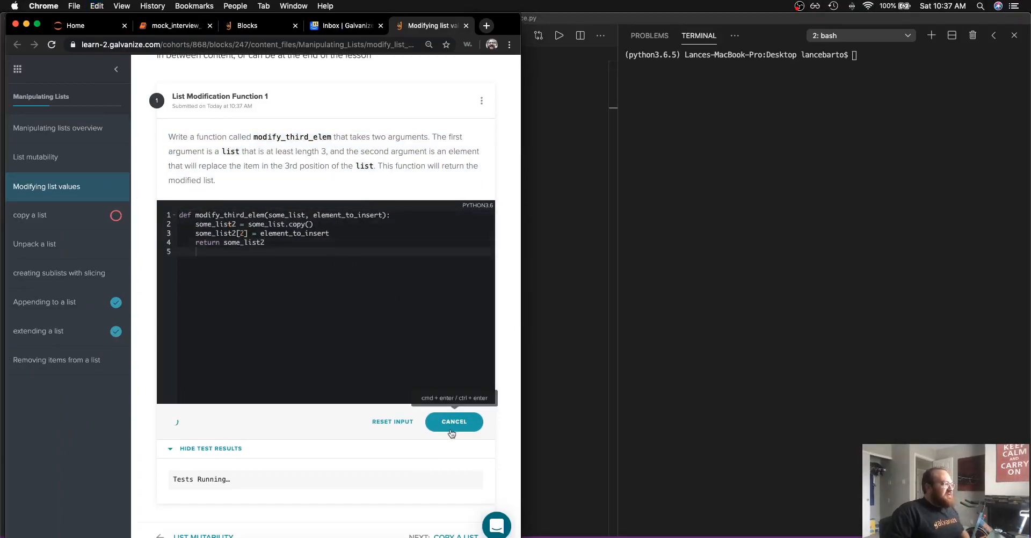